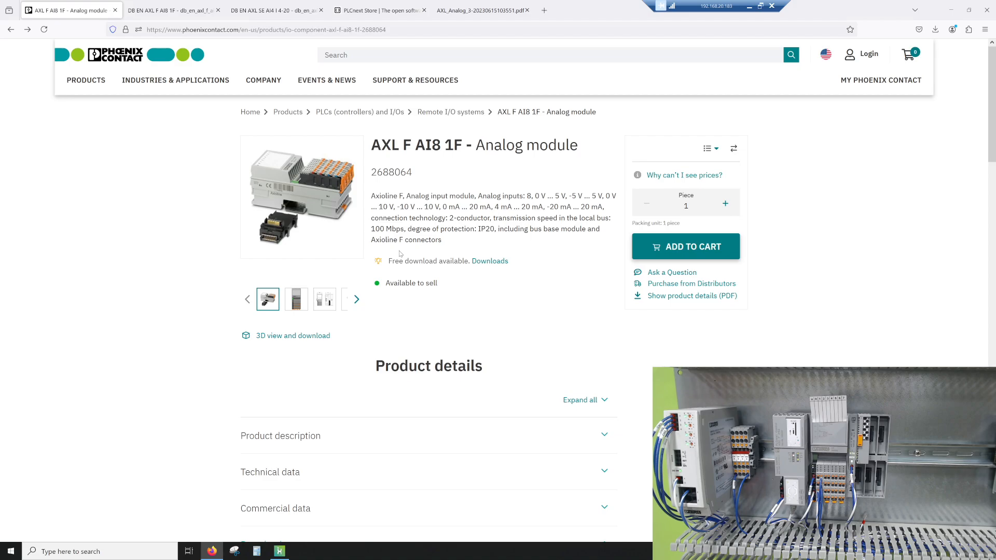
{"action": "mouse_move", "coordinate": [396, 226]}
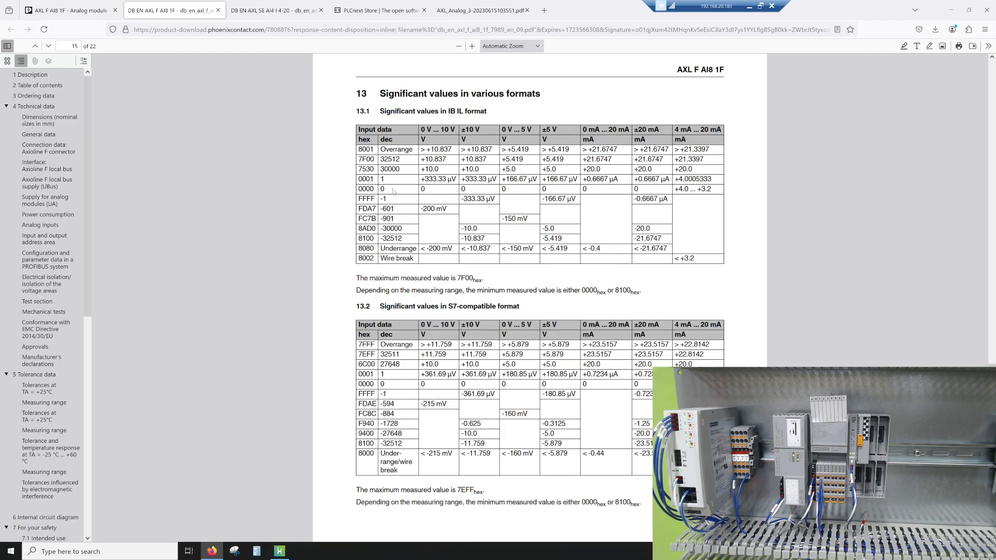
{"action": "mouse_move", "coordinate": [328, 447]}
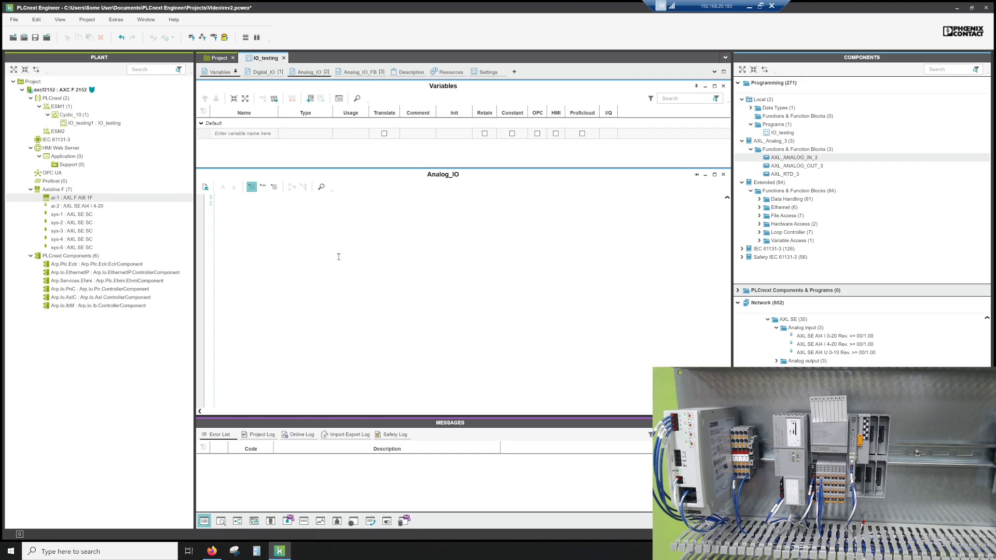
Add a new variable eAI1 with usage External in the IO_testing Variables table.
{"action": "left_click", "coordinate": [223, 203]}
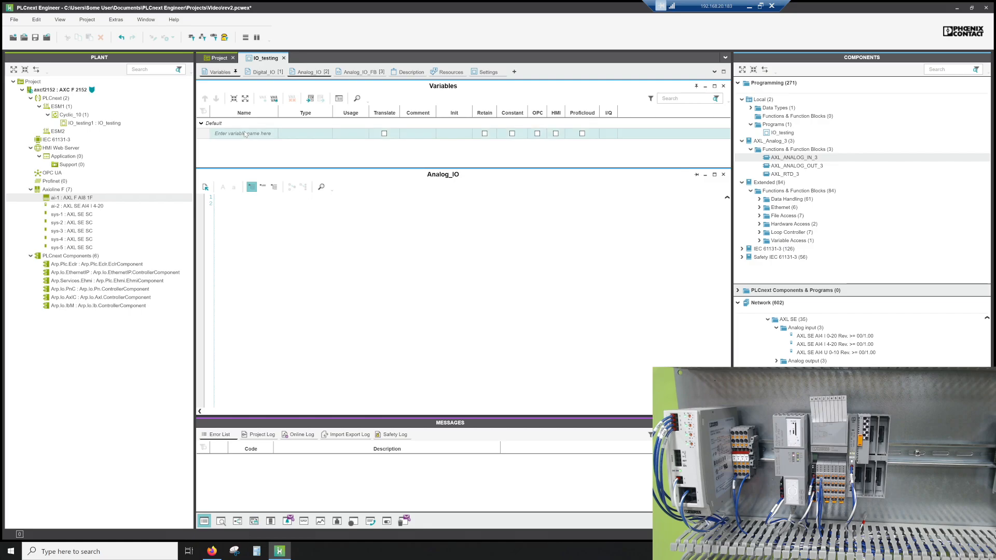
{"action": "left_click", "coordinate": [273, 134]}
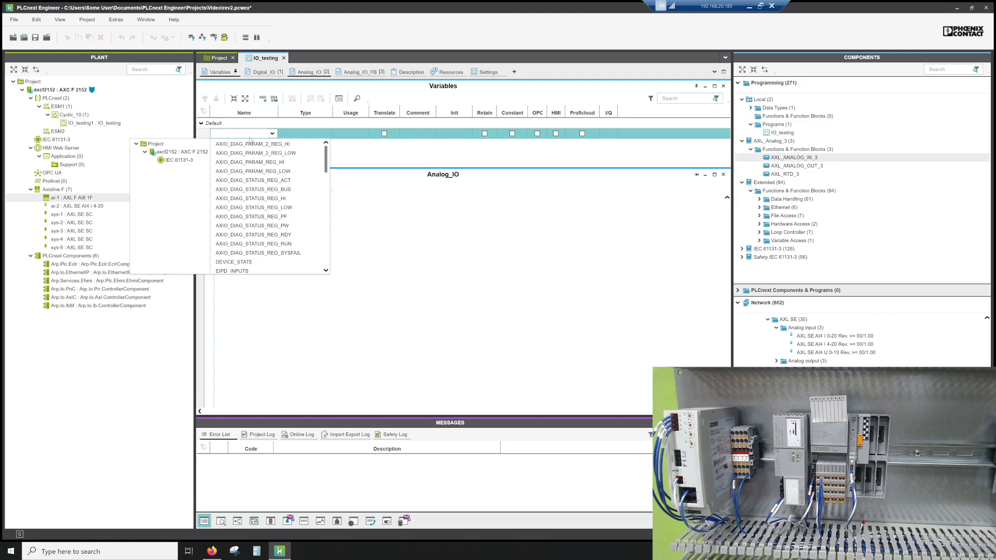
{"action": "type", "text": "e/A"}
{"action": "left_click", "coordinate": [350, 134]}
{"action": "type", "text": "ext"}
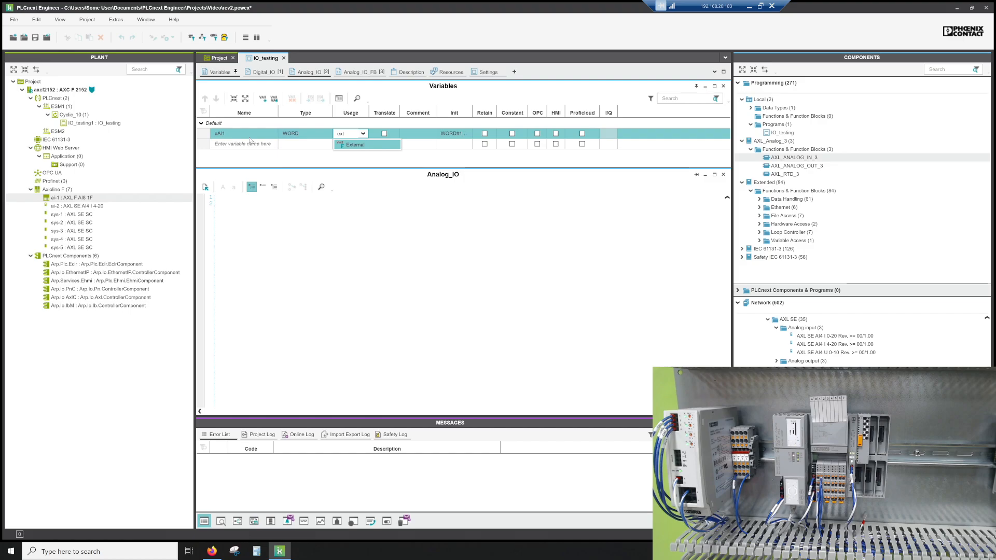
{"action": "left_click", "coordinate": [355, 144]}
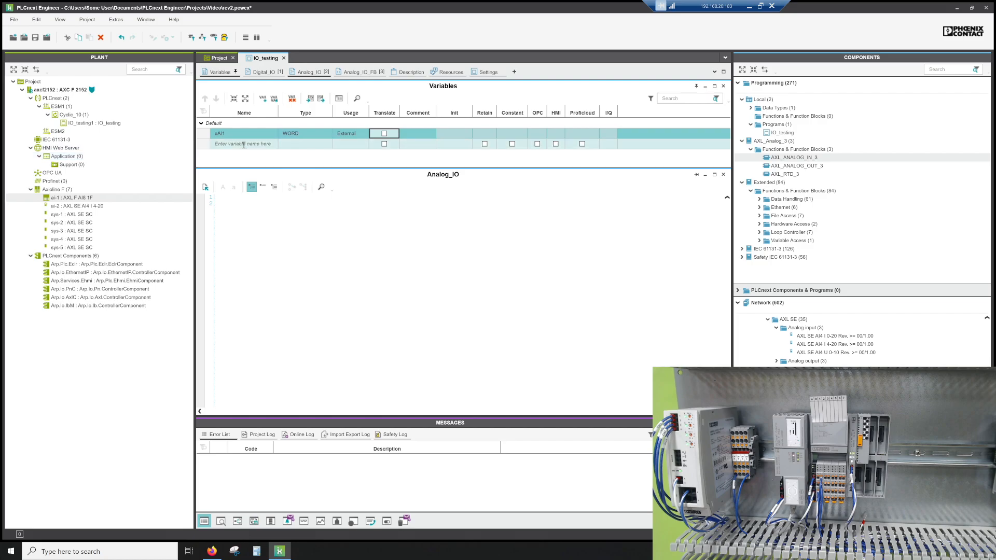
Add a second variable, Scaled_output, declared as a Local REAL.
{"action": "type", "text": "Scaled_output"}
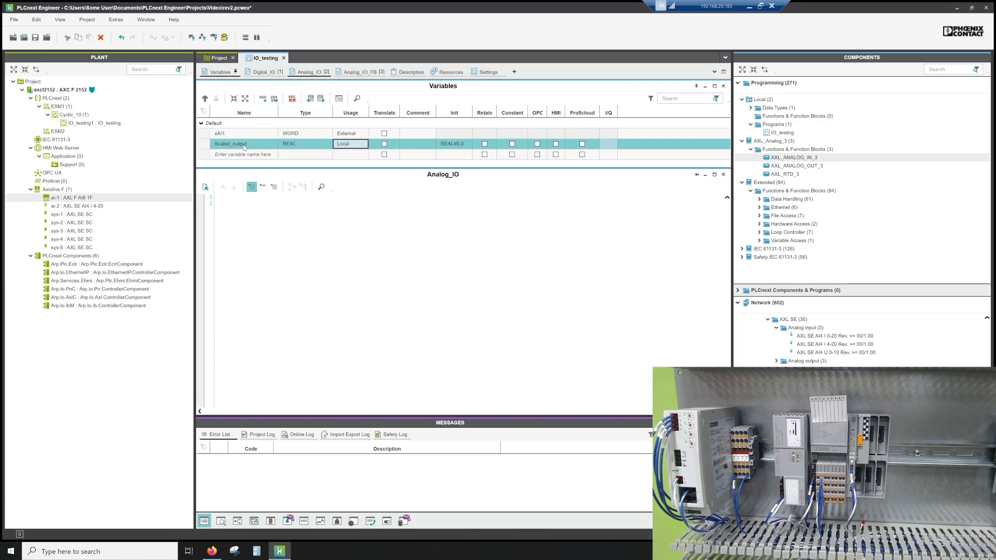
{"action": "left_click", "coordinate": [224, 197]}
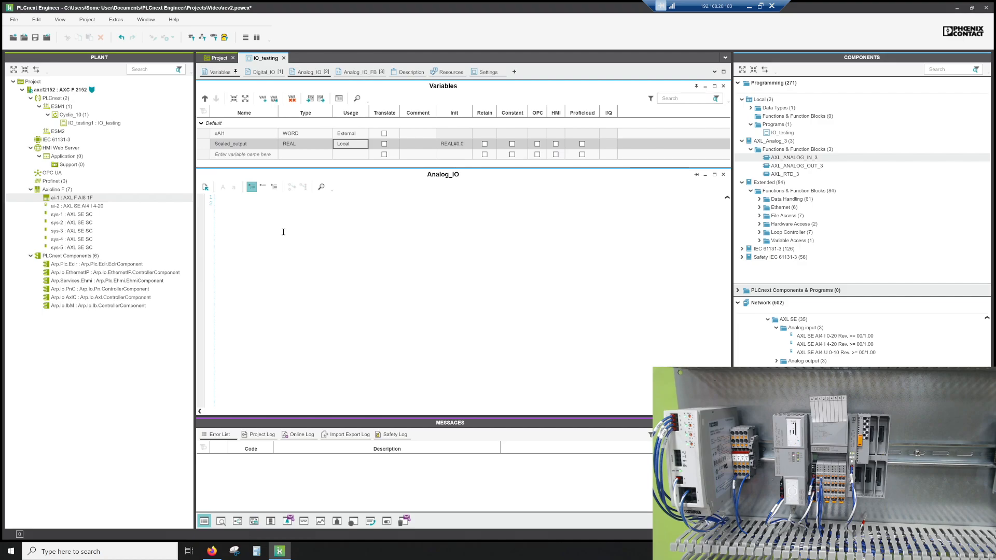
{"action": "left_click", "coordinate": [76, 206]}
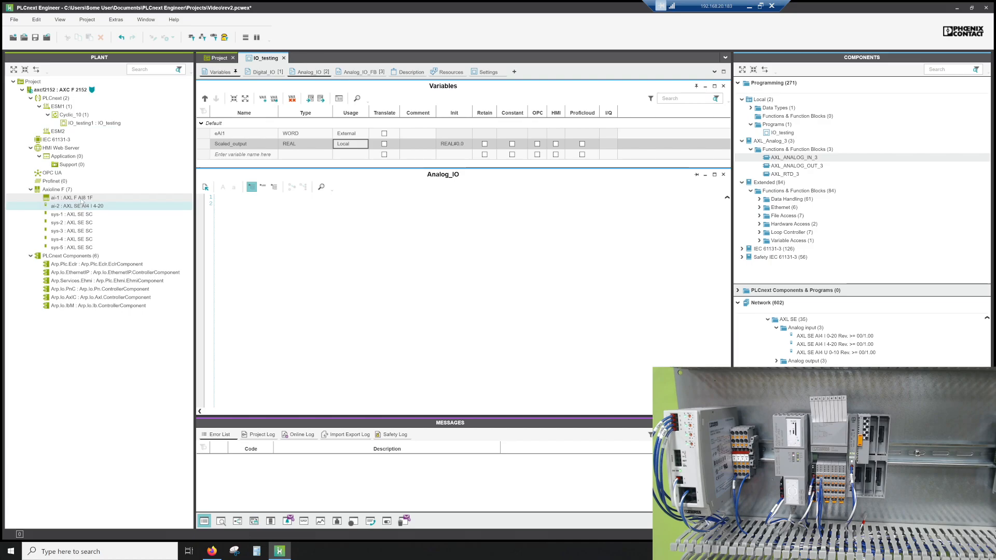
Assign eAI1 to the ai-1/IN01 entry in the AXL F AI8 1F module's Data List.
{"action": "double_click", "coordinate": [68, 198]}
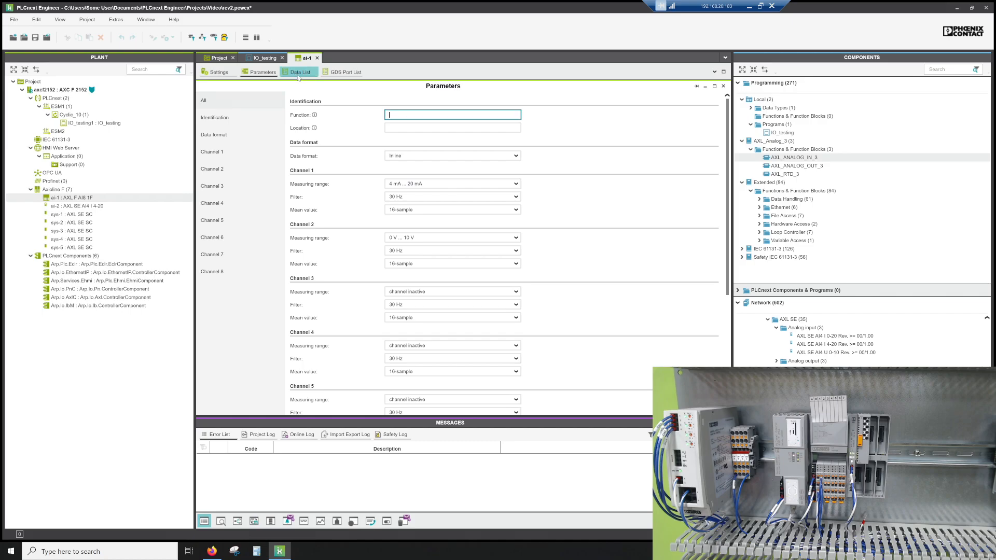
{"action": "left_click", "coordinate": [299, 71]}
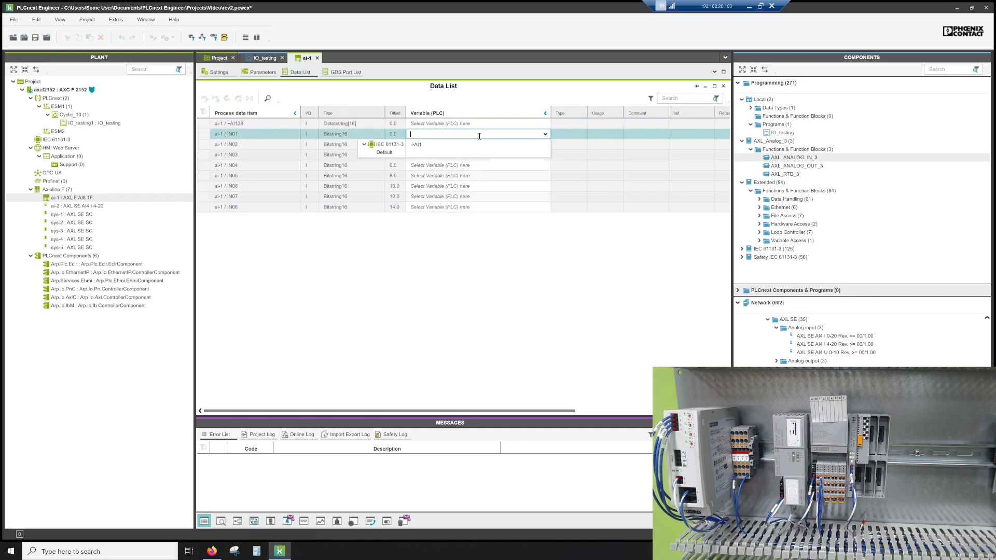
{"action": "left_click", "coordinate": [416, 144]}
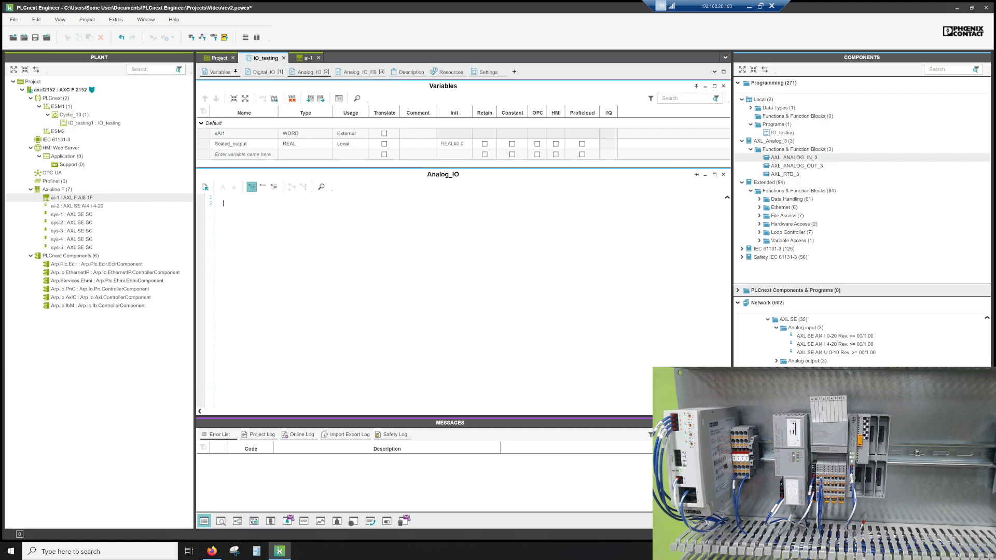
Enter Scaled_output := TO_REAL(TO_INT(eAI1)) on line 2 of the Analog_IO worksheet.
{"action": "type", "text": "Scaled_output :"}
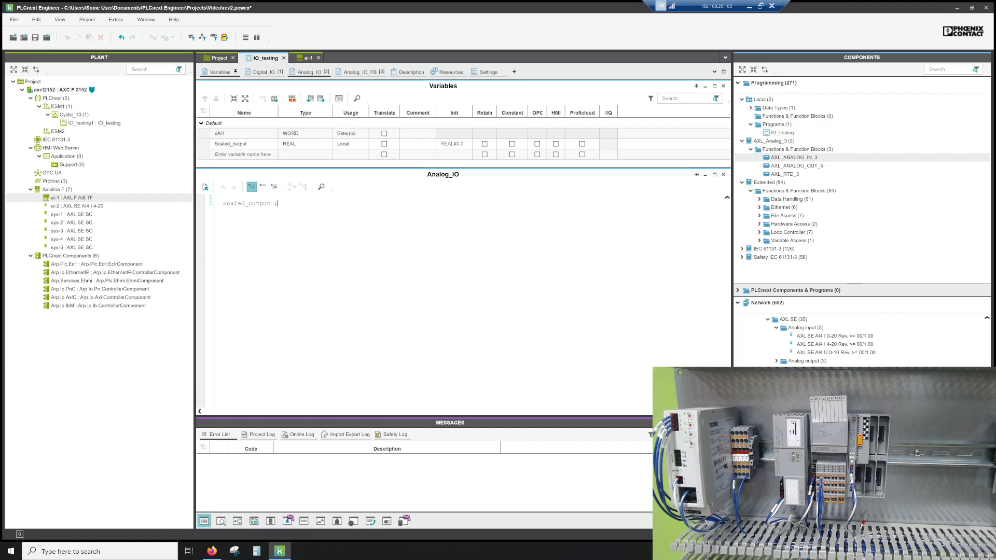
{"action": "type", "text": "="}
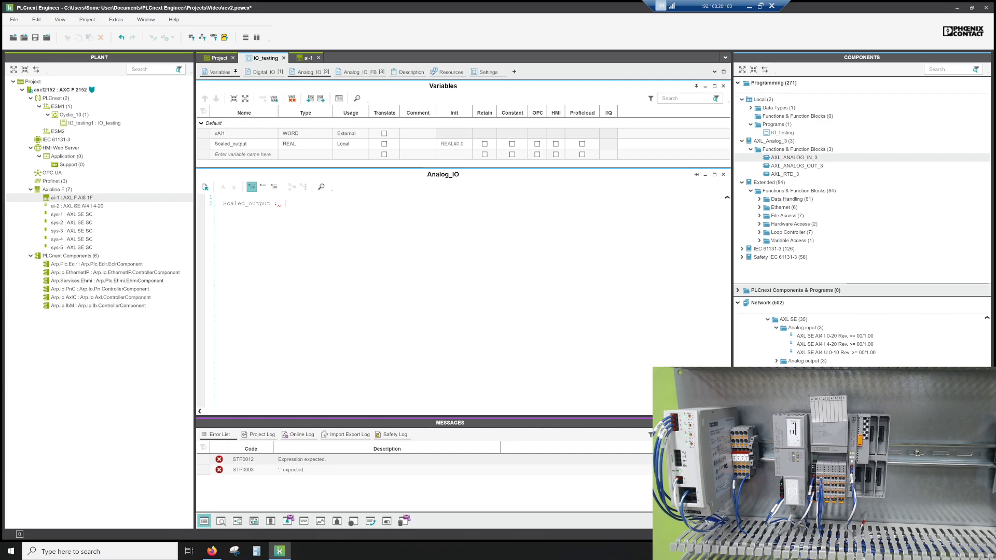
{"action": "type", "text": "TO_REAL"}
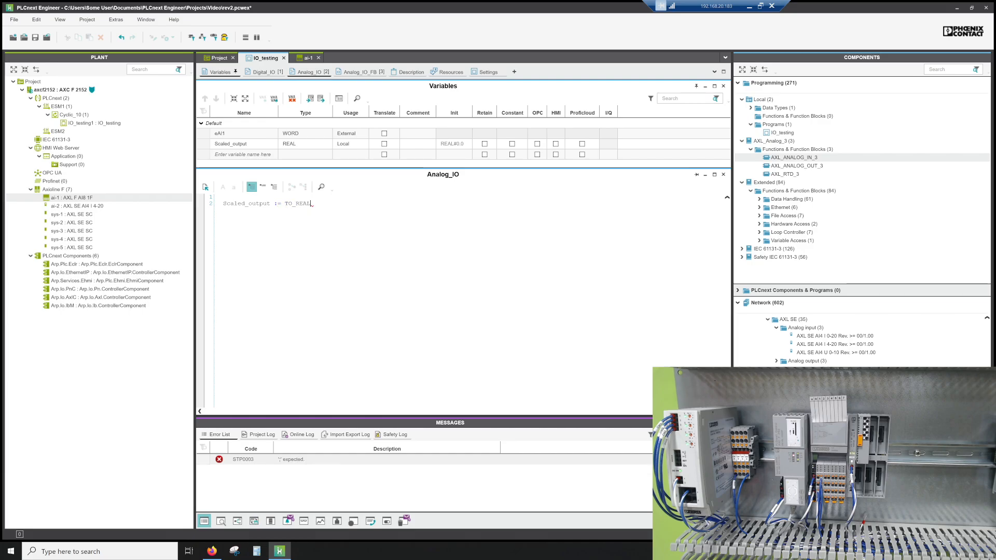
{"action": "type", "text": "(TO_INT("}
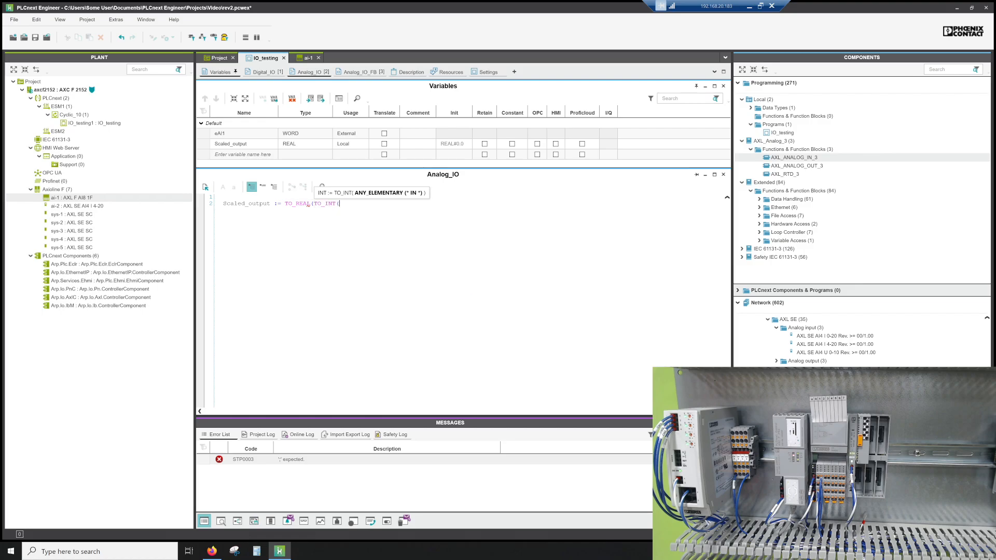
{"action": "type", "text": ")"}
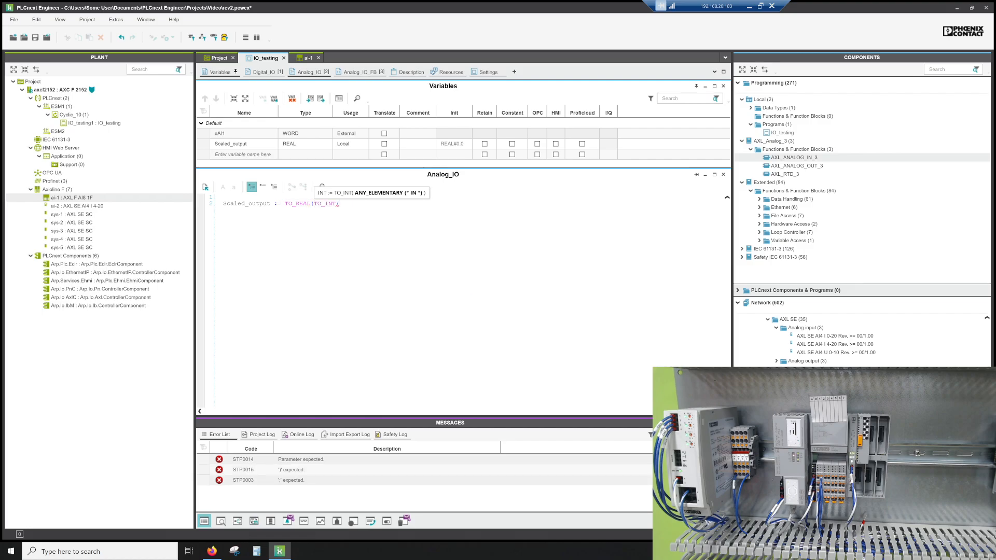
{"action": "type", "text": "eAI1"}
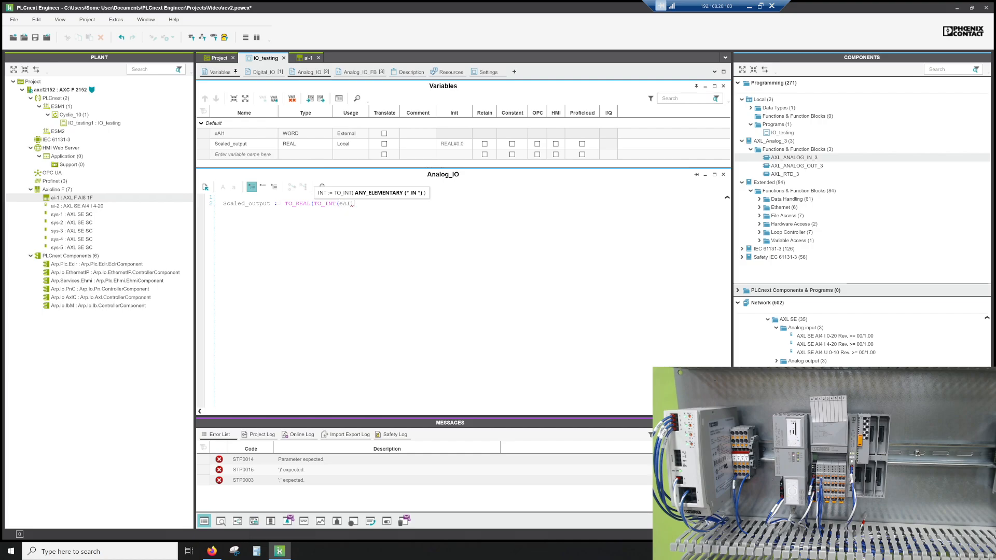
{"action": "type", "text": "))"}
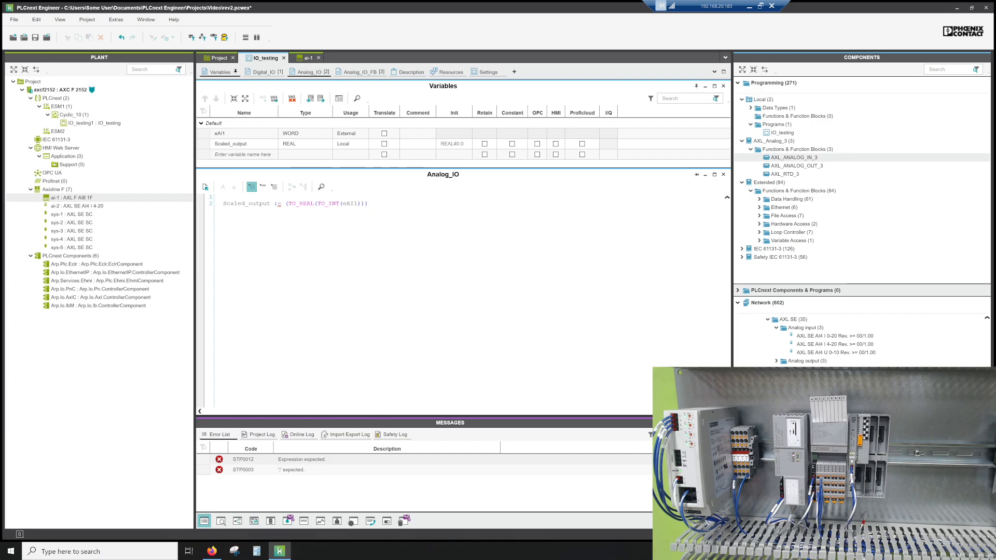
Append /30000 *(20.0-4.0); after the converted eAI1 expression, yielding live value 14.17.
{"action": "type", "text": ")"}
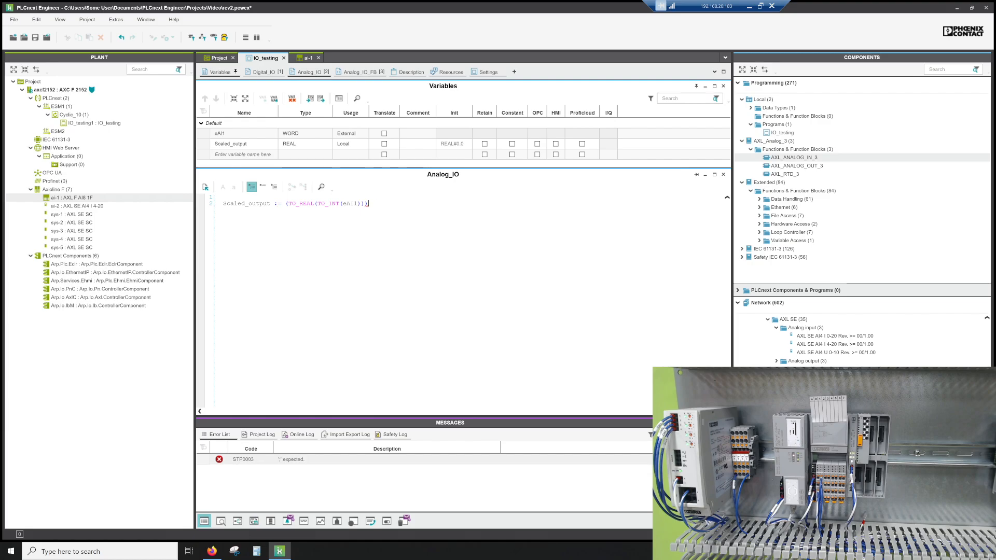
{"action": "type", "text": "/30"}
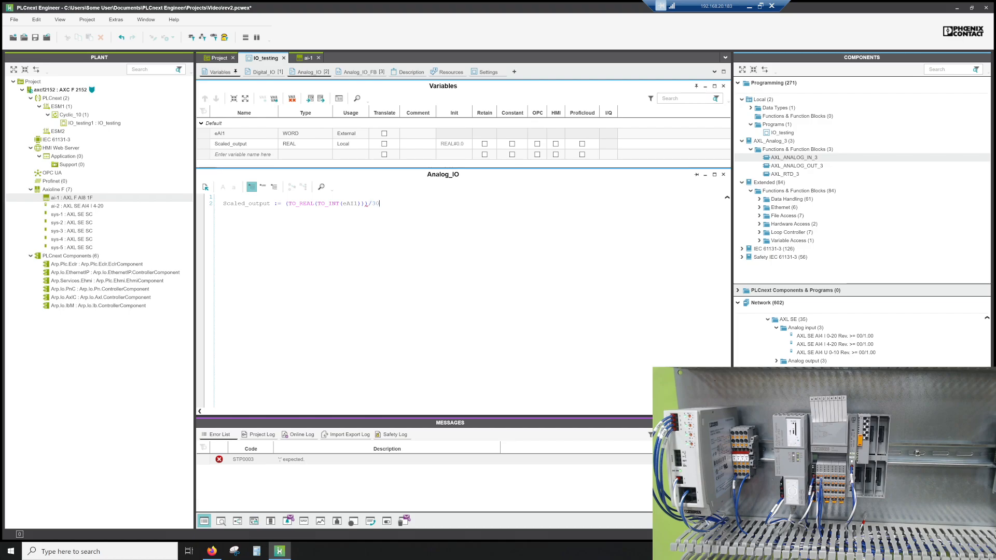
{"action": "type", "text": "000"}
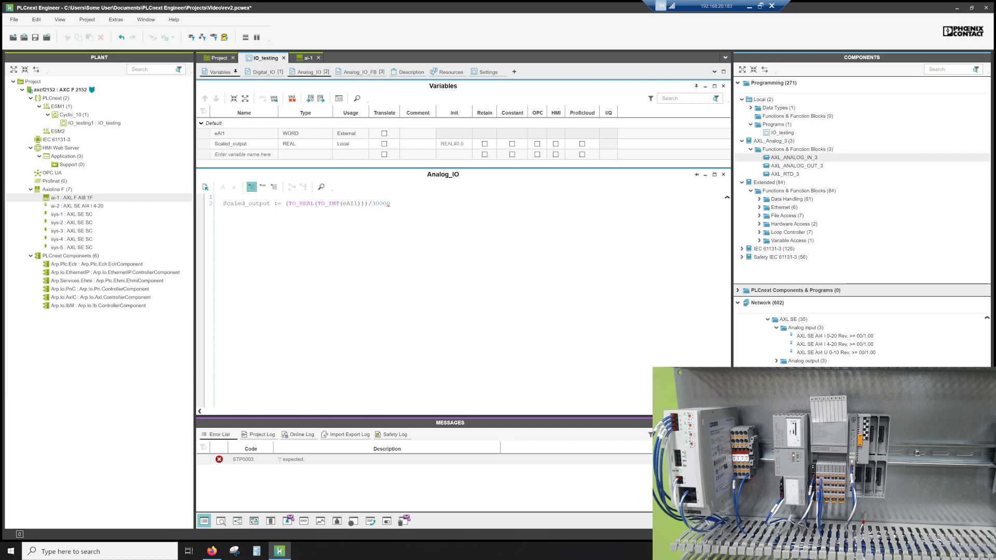
{"action": "type", "text": "* ("}
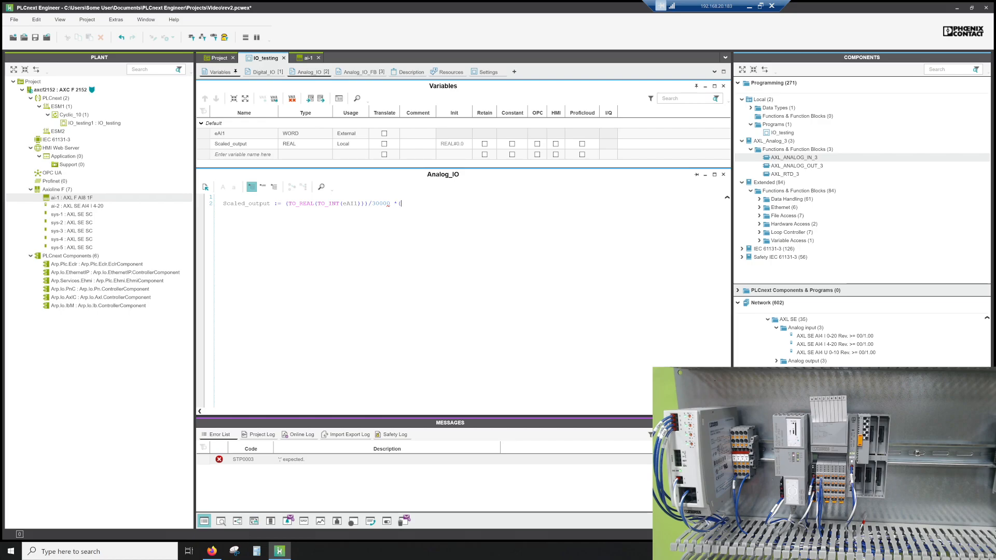
{"action": "type", "text": "(20.0-4.0);"}
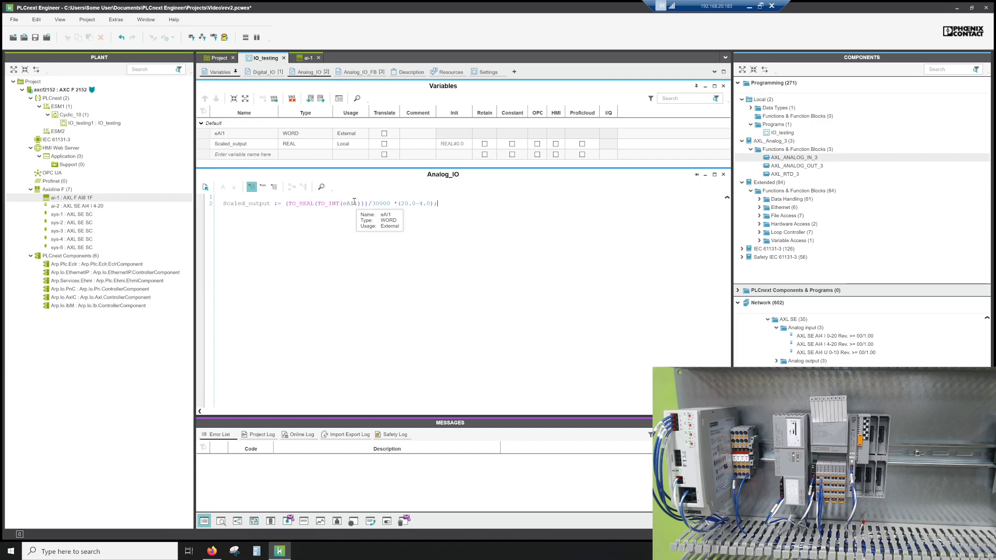
{"action": "mouse_move", "coordinate": [303, 203]}
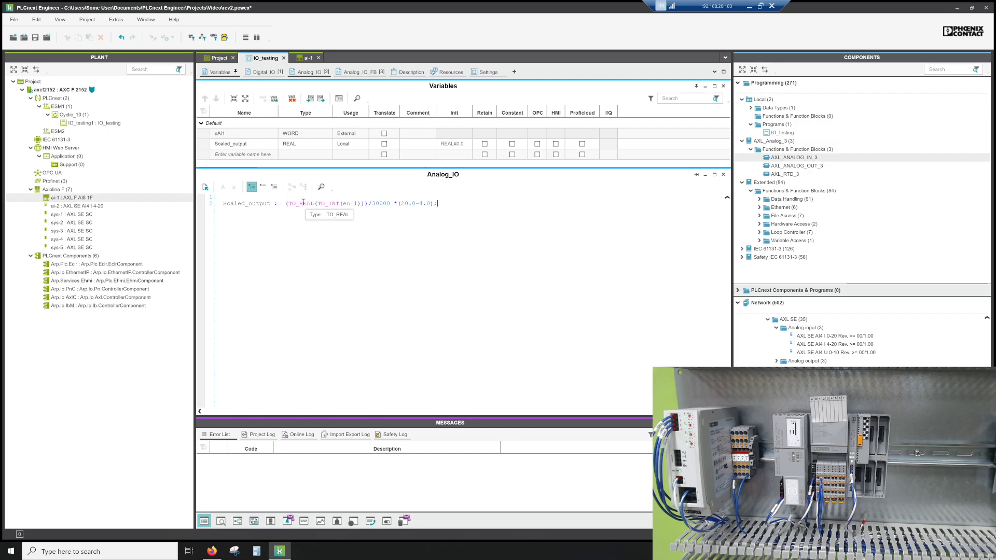
{"action": "left_click", "coordinate": [61, 89]}
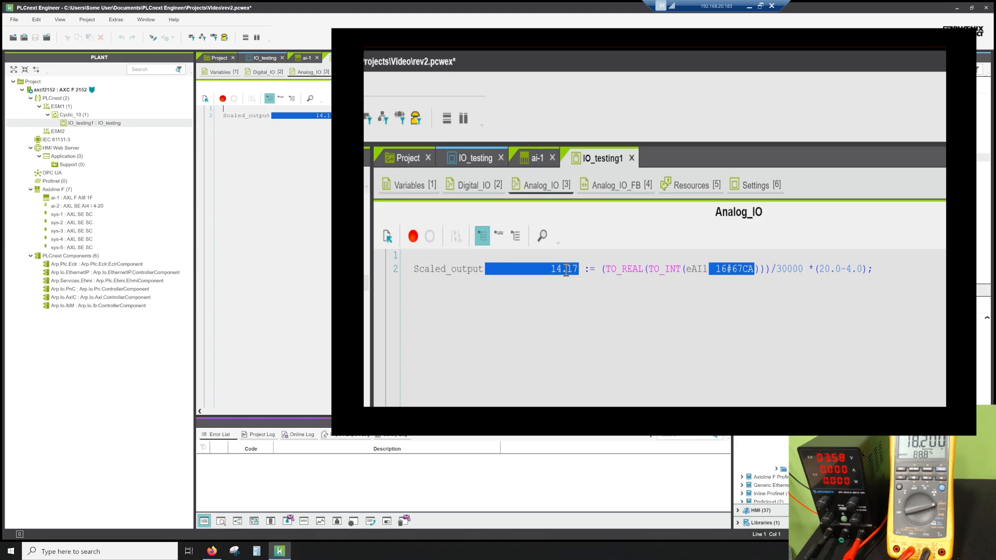
Add outer parentheses: Scaled_output := ((TO_REAL(TO_INT(eAI1)))/30000 *(20.0-4.0));.
{"action": "right_click", "coordinate": [60, 90]}
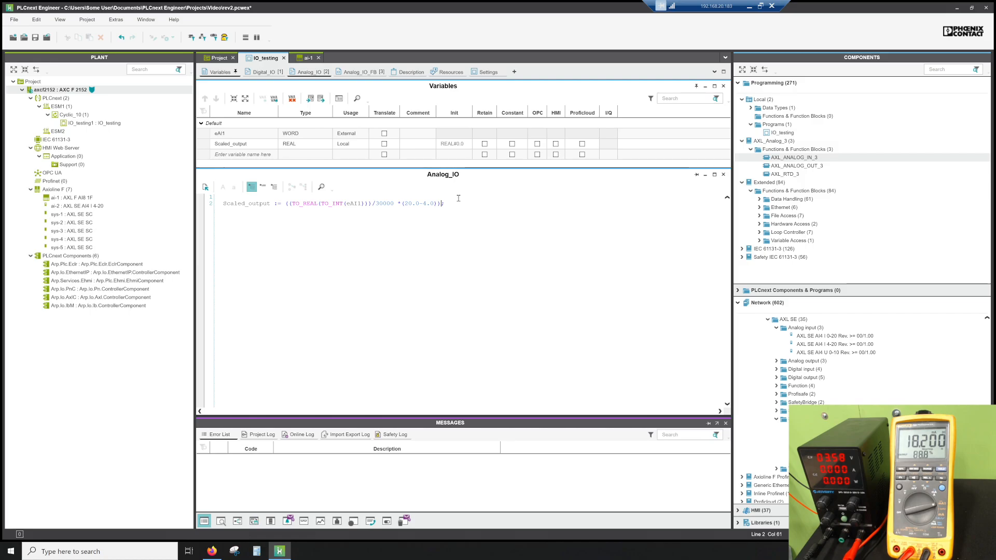
Append +4.0 to the scaling line, write and start the project, and open IO_testing1.
{"action": "type", "text": "+4.0"}
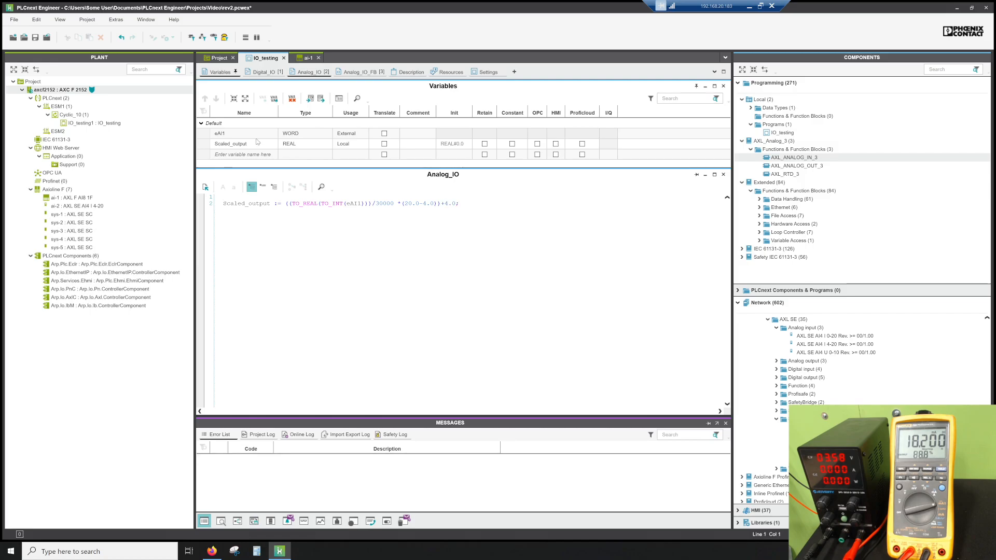
{"action": "right_click", "coordinate": [61, 89]}
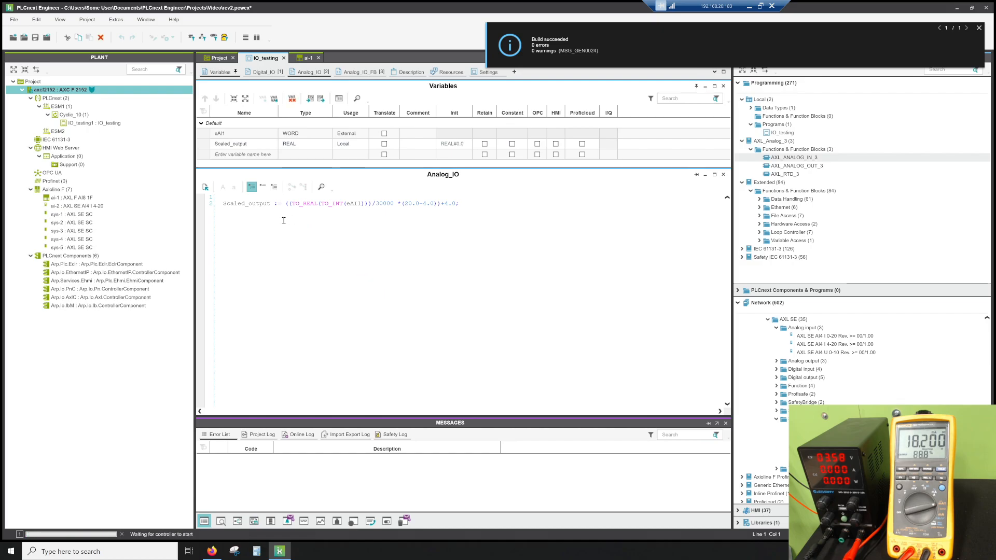
{"action": "left_click", "coordinate": [95, 122]}
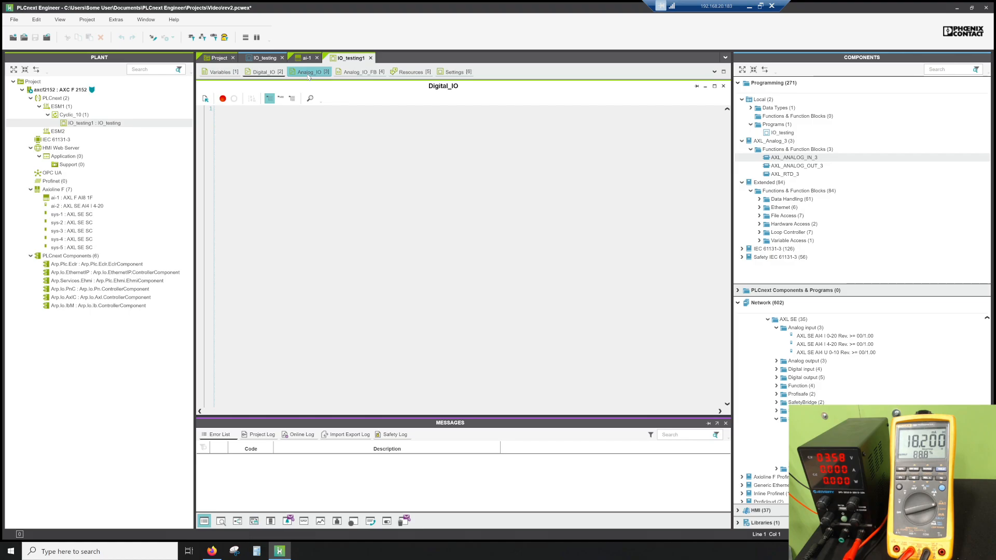
Check live Analog_IO values: Scaled_output reads about 15.97 versus the meter's 16 mA.
{"action": "left_click", "coordinate": [309, 71]}
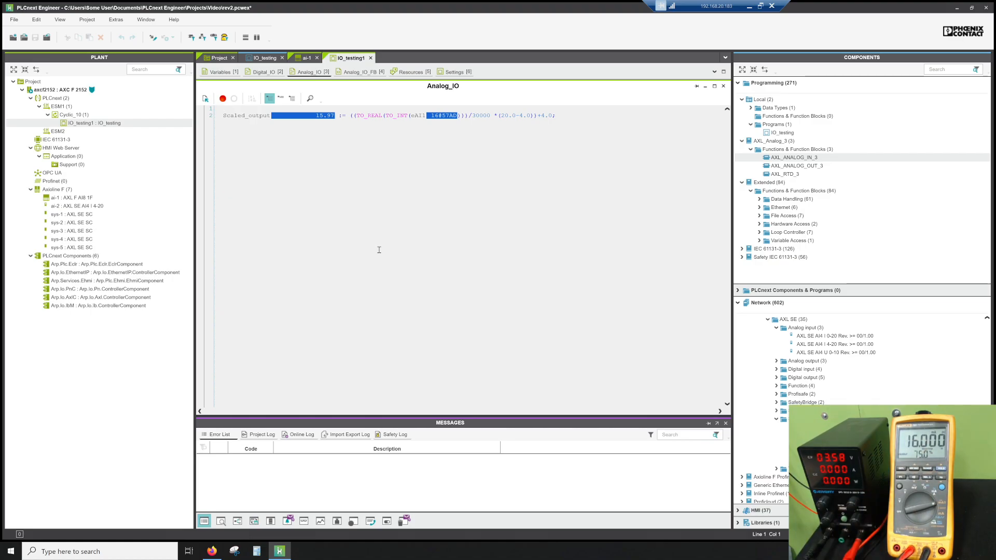
{"action": "left_click", "coordinate": [224, 107]}
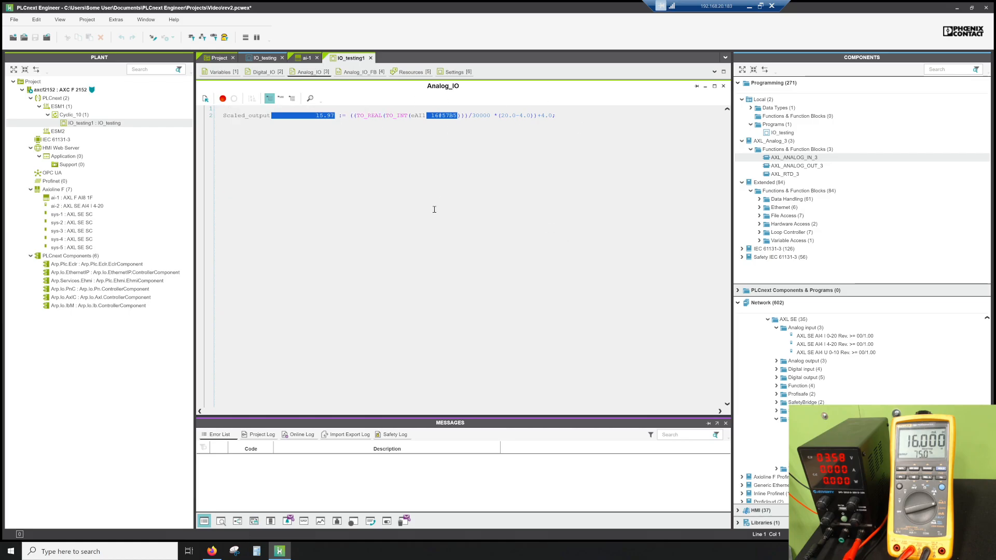
{"action": "mouse_move", "coordinate": [368, 149]}
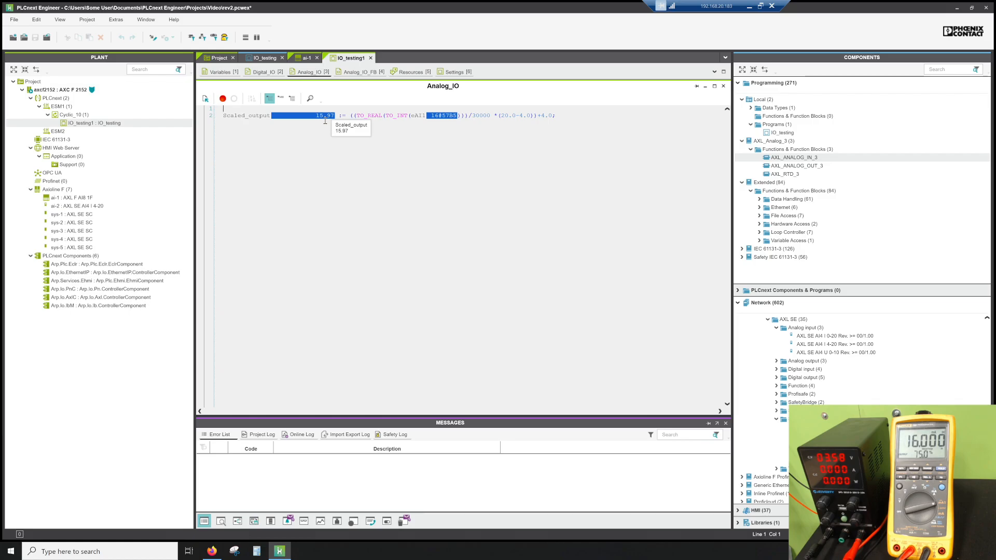
{"action": "mouse_move", "coordinate": [361, 89]}
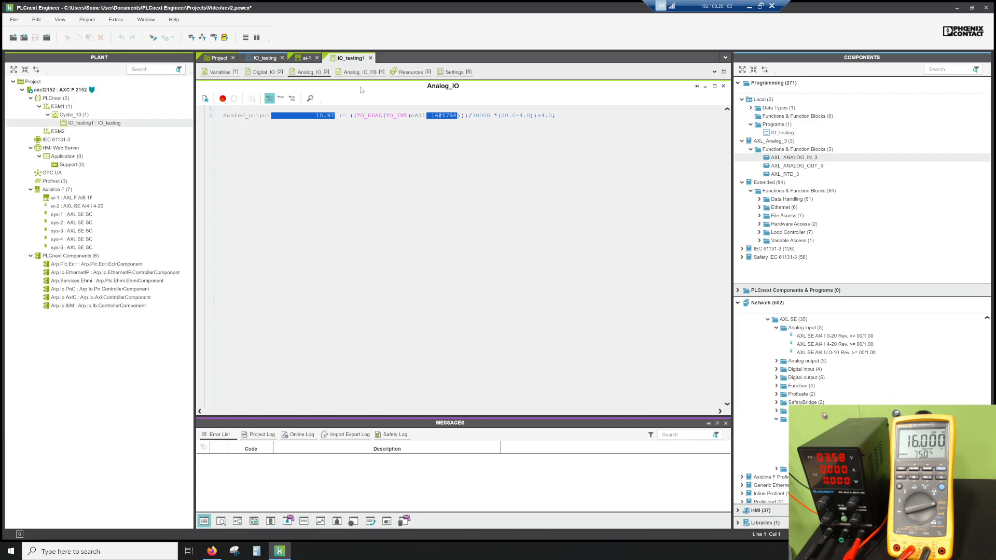
View AXL_ANALOG_IN_3 live in Analog_IO_FB, outputting rValue 15.97 from 16#57B5.
{"action": "left_click", "coordinate": [355, 72]}
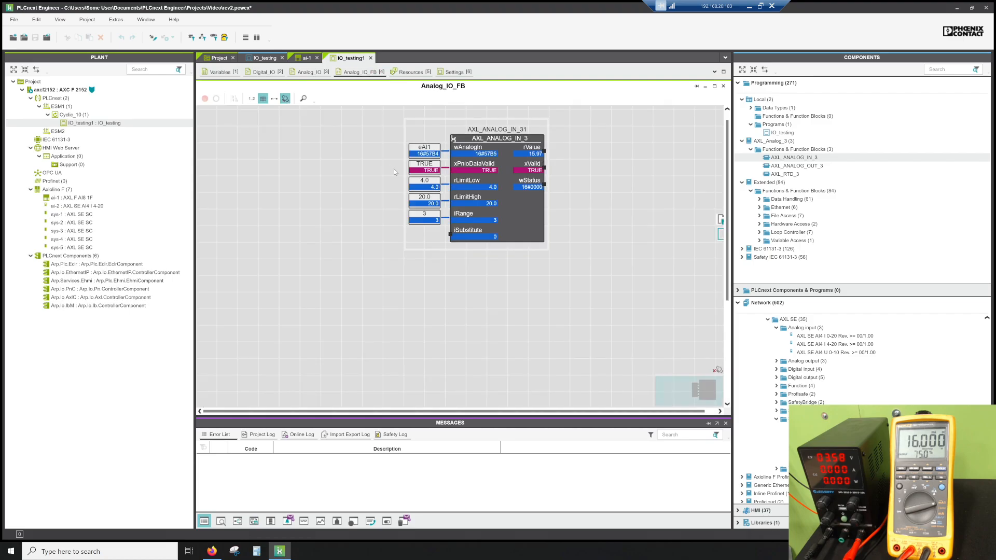
{"action": "mouse_move", "coordinate": [517, 223]}
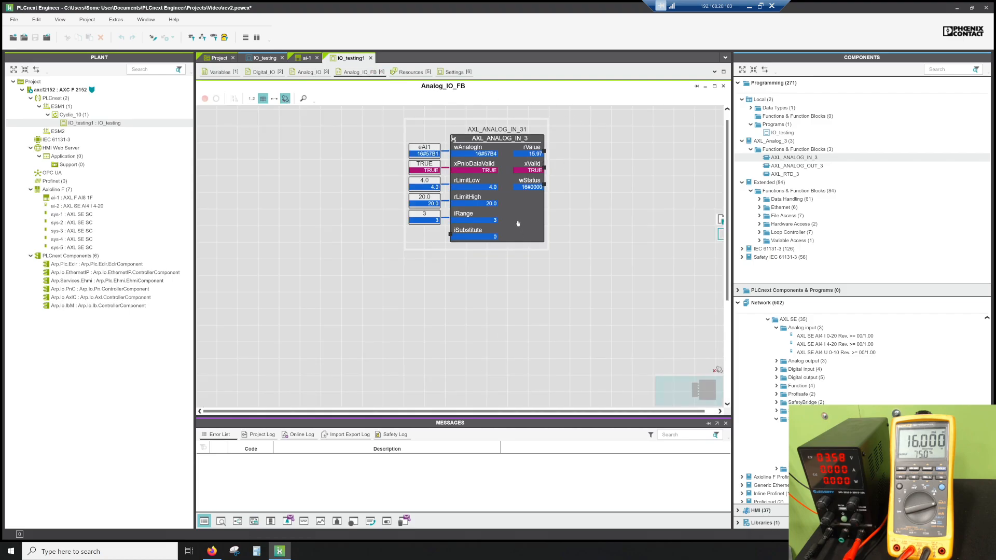
{"action": "mouse_move", "coordinate": [483, 186]}
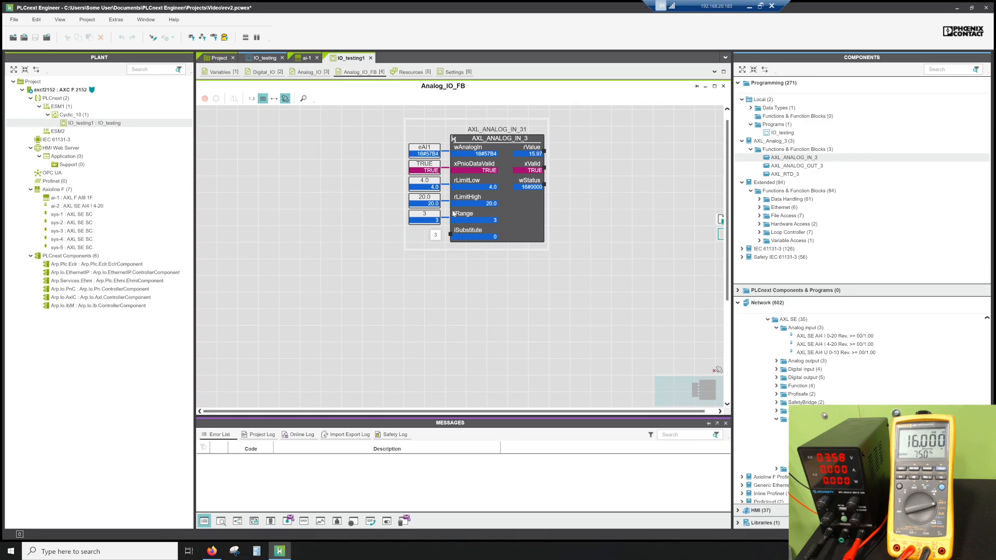
{"action": "mouse_move", "coordinate": [535, 139]}
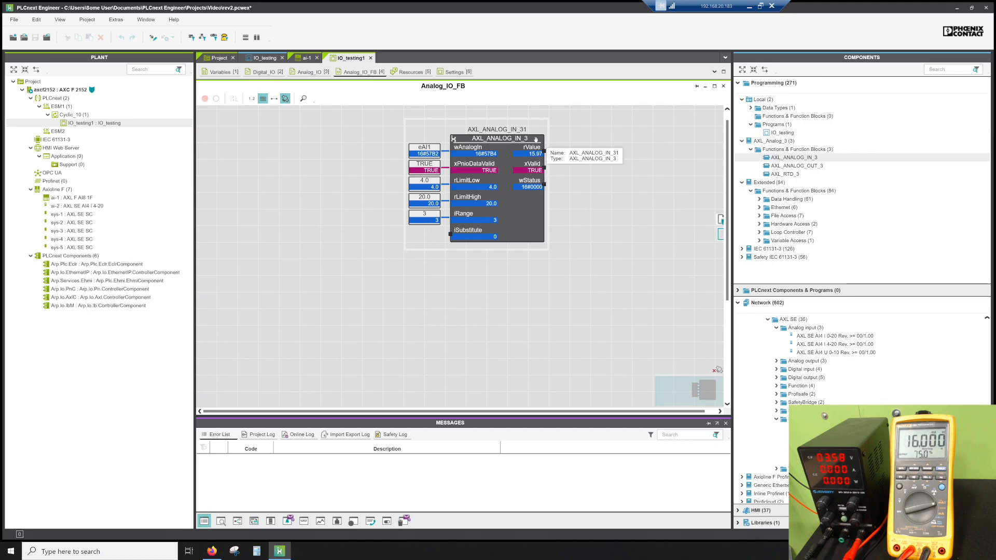